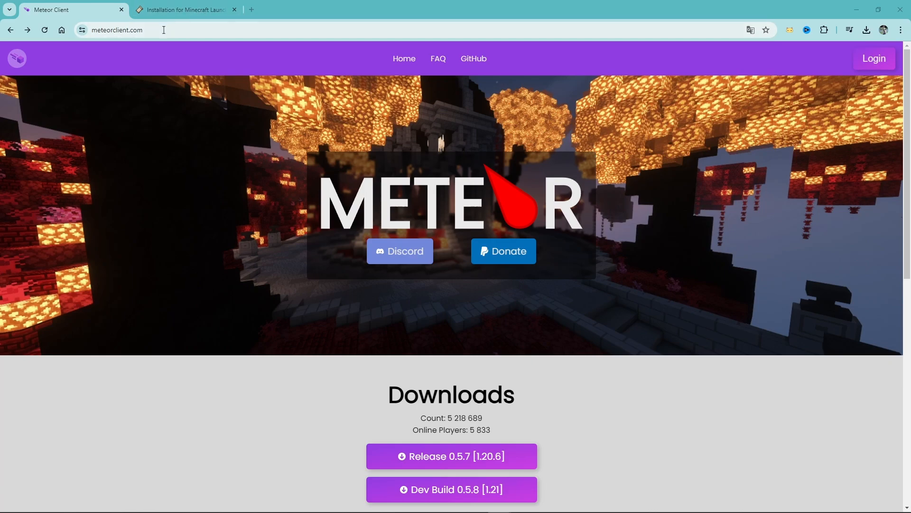
# - Scroll meteorclient.com to Downloads and start the Dev Build 0.5.8 [1.21] jar download
pyautogui.click(134, 29)
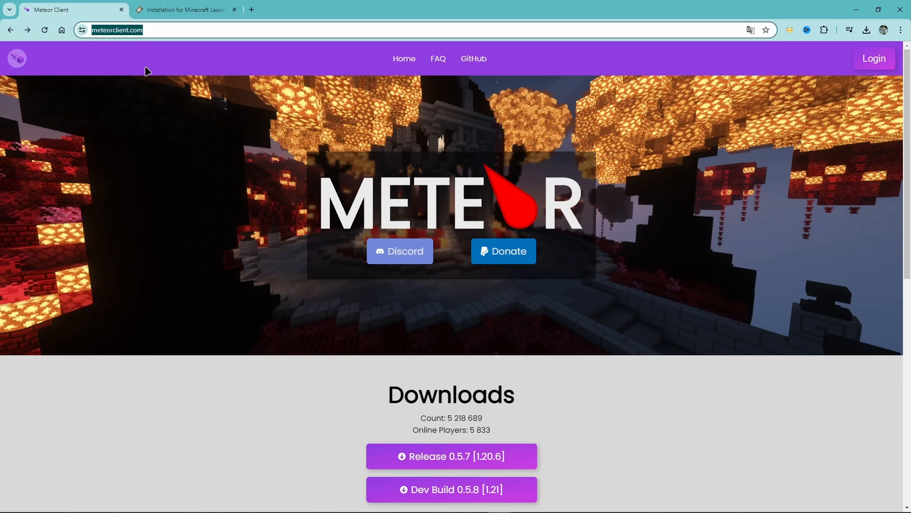
pyautogui.scroll(-3)
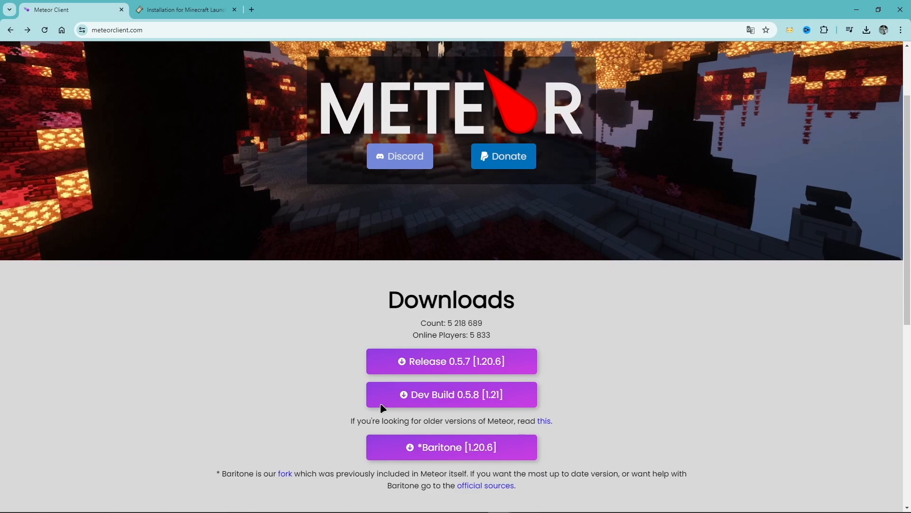
pyautogui.moveTo(476, 402)
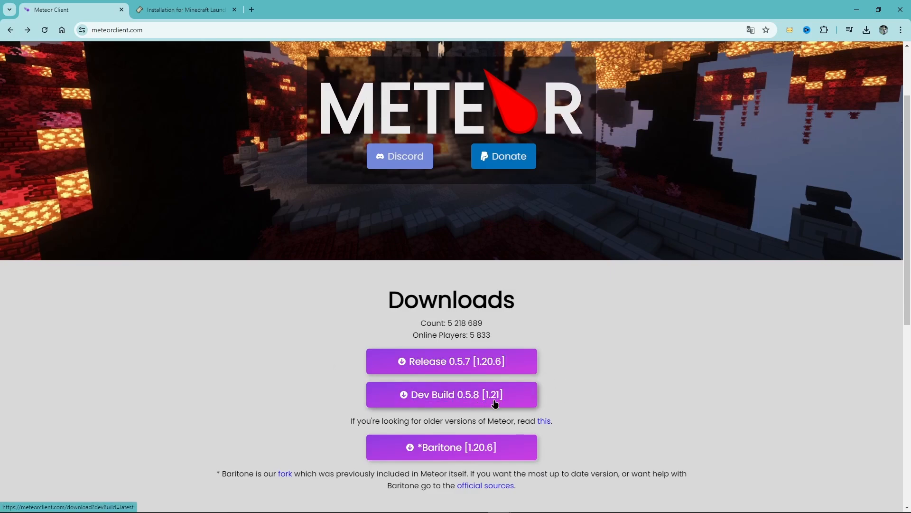
pyautogui.click(451, 394)
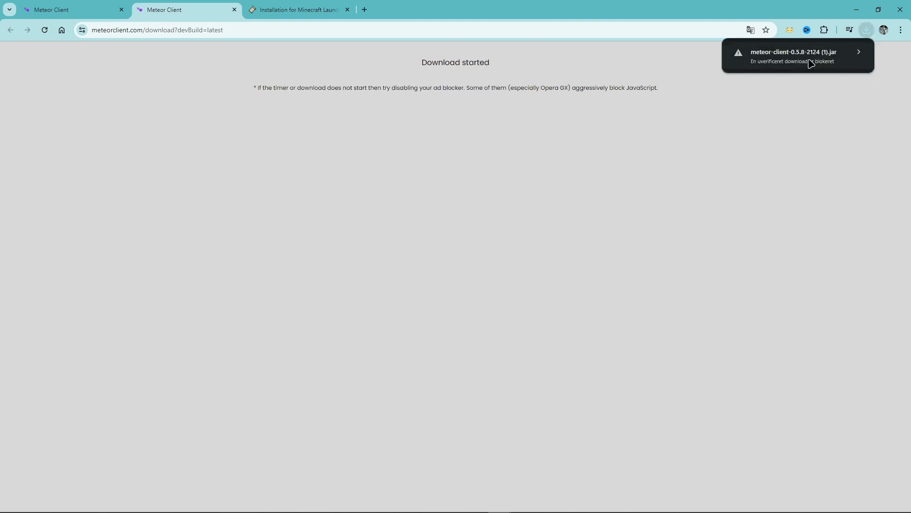
# - Download the universal Fabric installer jar from Fabric's Minecraft Launcher installation page
pyautogui.click(859, 51)
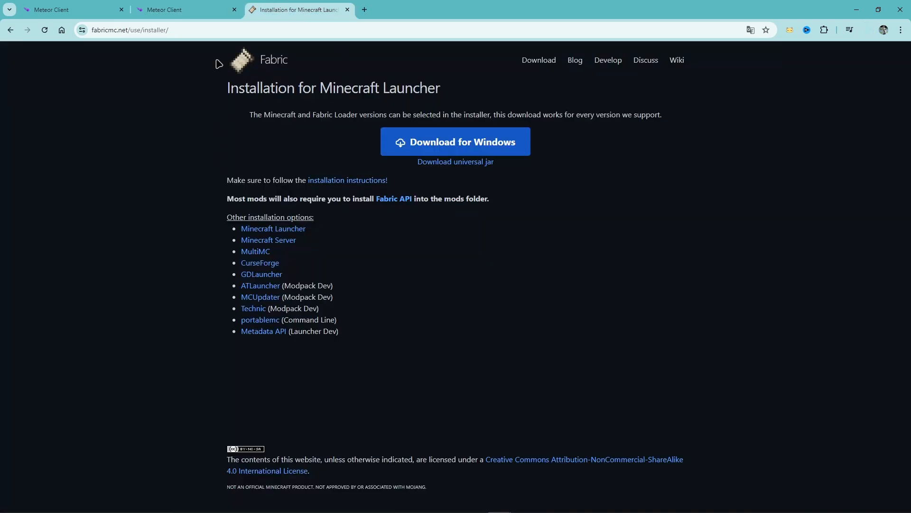
pyautogui.moveTo(195, 40)
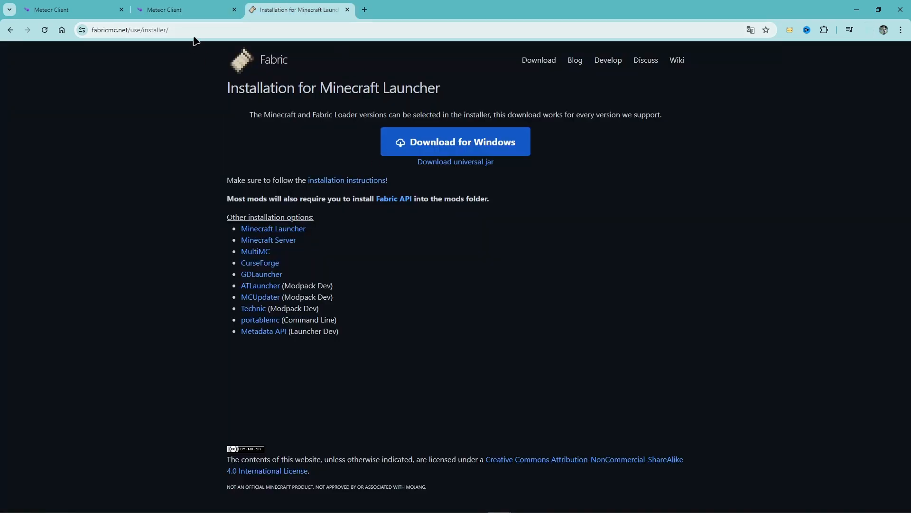
pyautogui.click(134, 30)
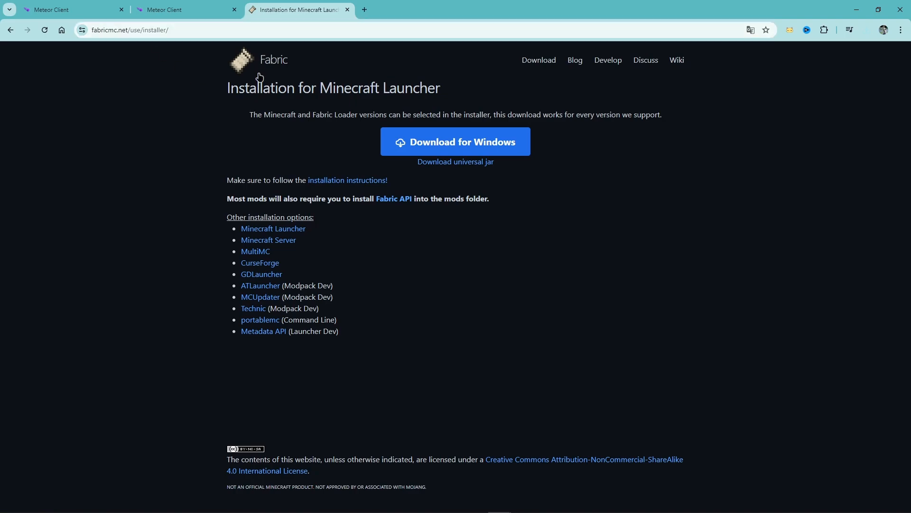
pyautogui.moveTo(455, 161)
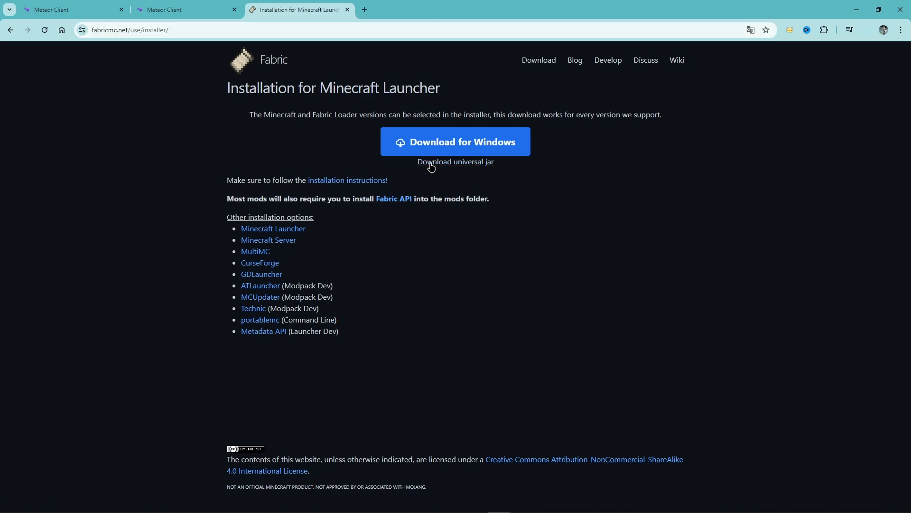
pyautogui.doubleClick(455, 162)
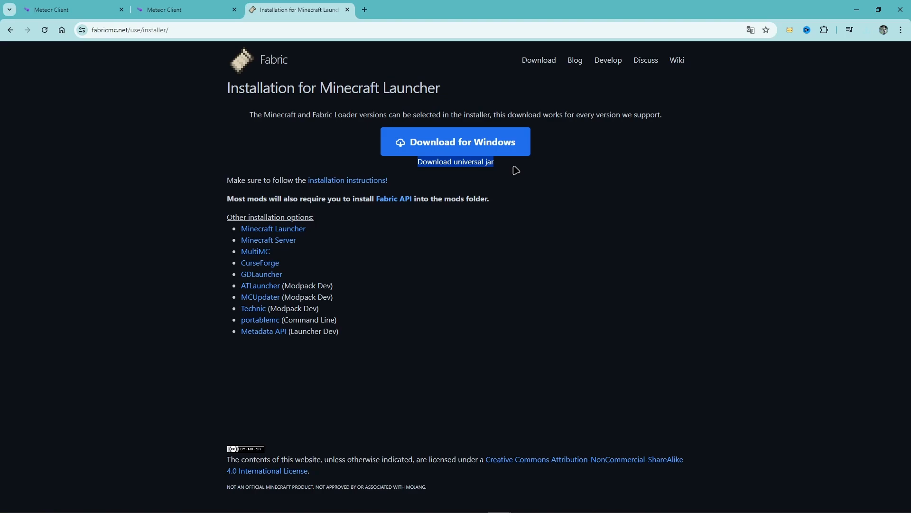
pyautogui.click(456, 161)
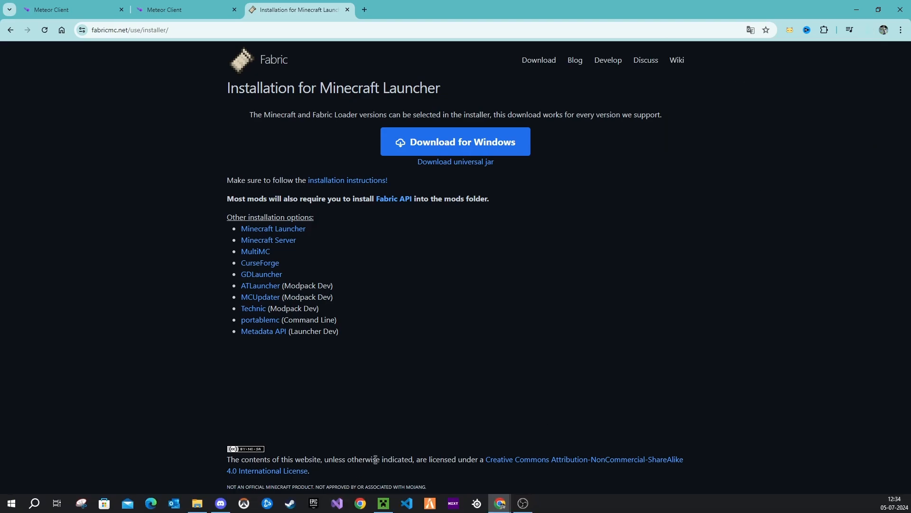
pyautogui.moveTo(375, 460)
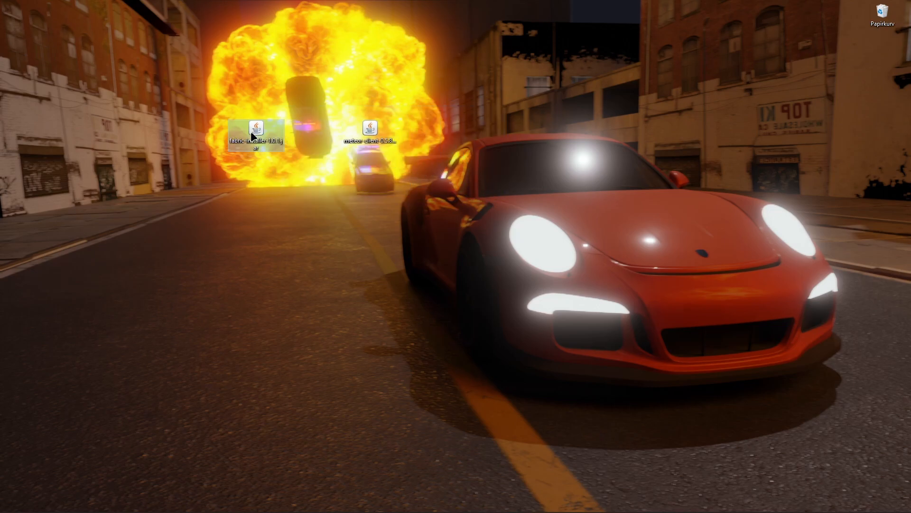
pyautogui.moveTo(255, 131)
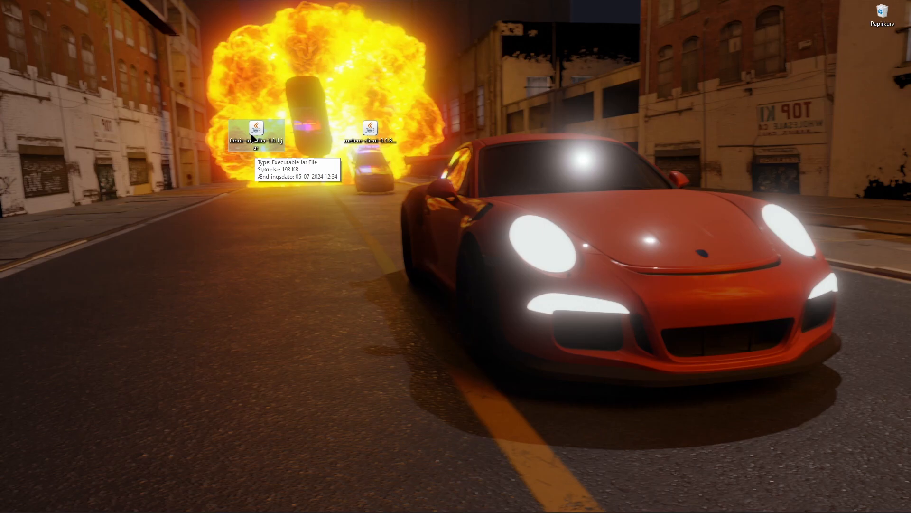
# - Bring up the context menu for the fabric-installer jar on the desktop
pyautogui.rightClick(255, 131)
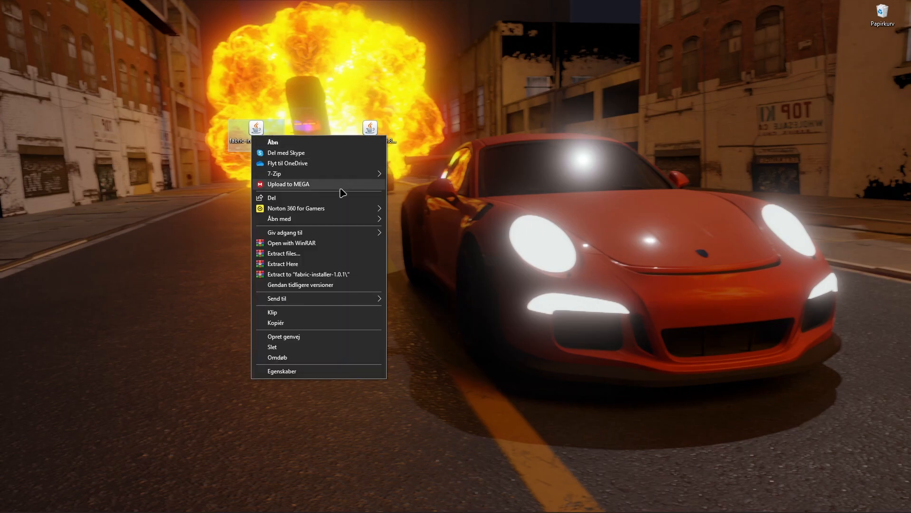
pyautogui.moveTo(279, 218)
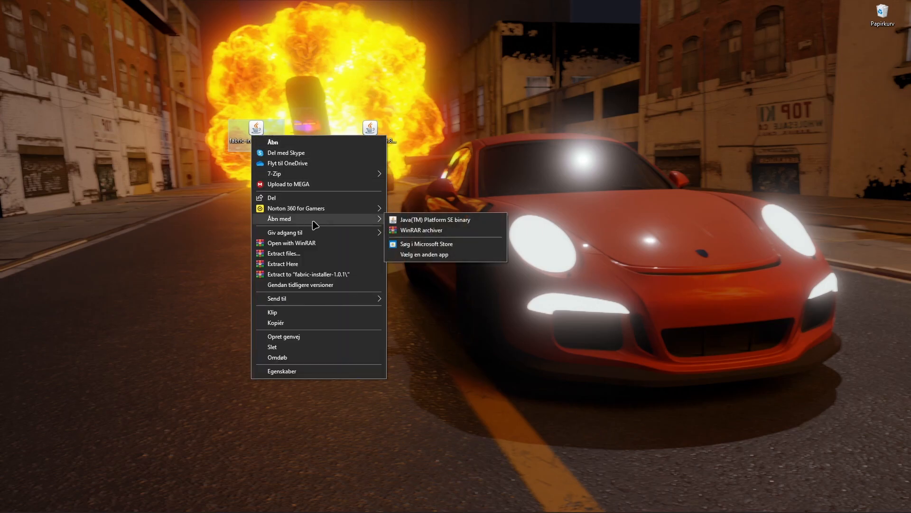
pyautogui.moveTo(407, 224)
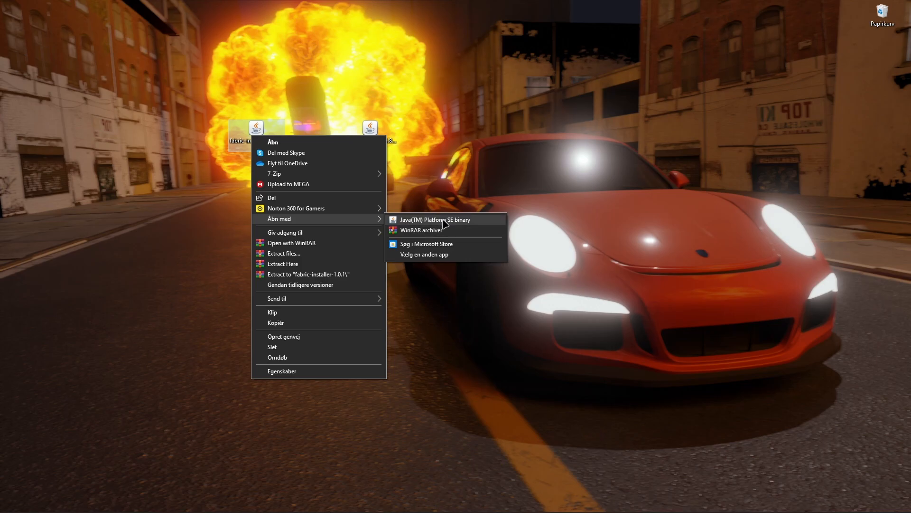
pyautogui.moveTo(407, 223)
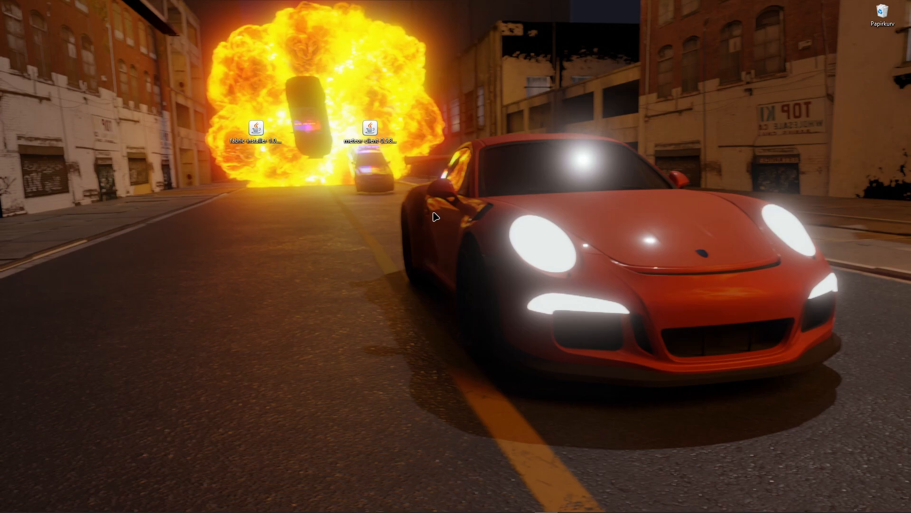
# - Install Fabric Loader 0.15.11 for Minecraft 1.21, accepting the launcher-open warning
pyautogui.doubleClick(256, 127)
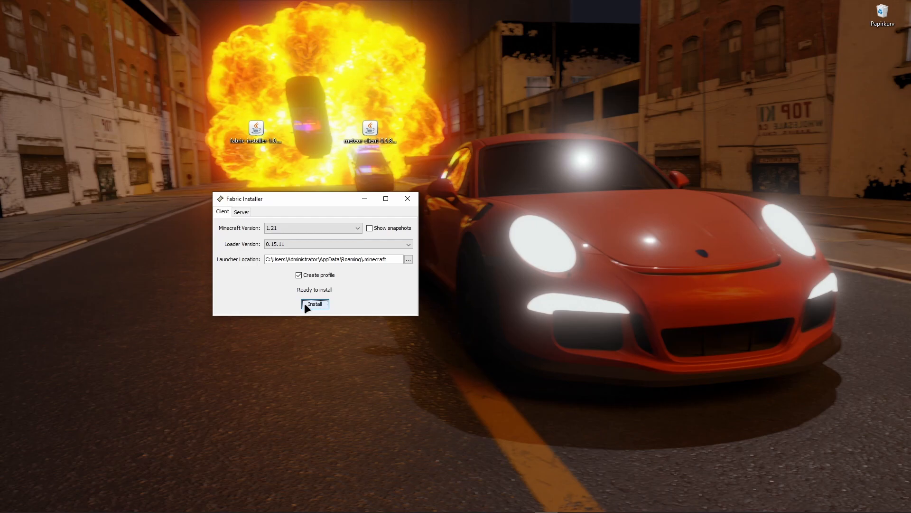
pyautogui.click(314, 303)
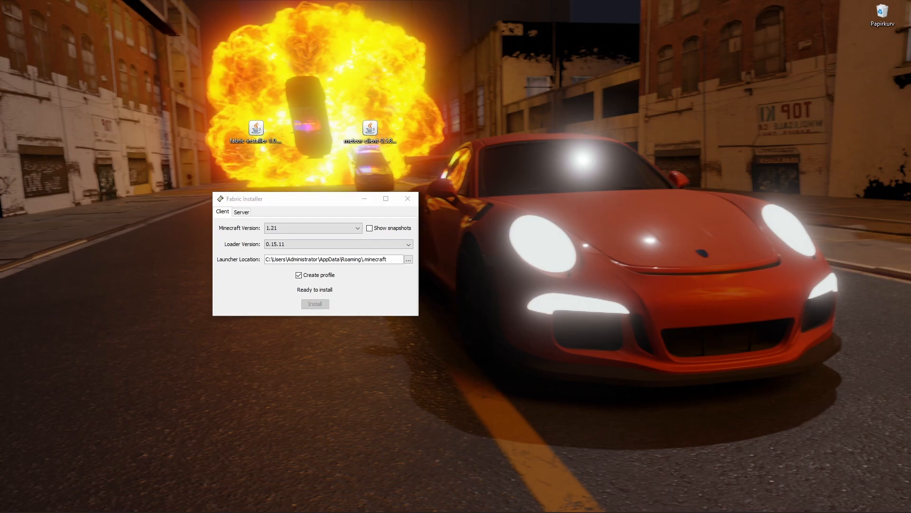
pyautogui.click(314, 303)
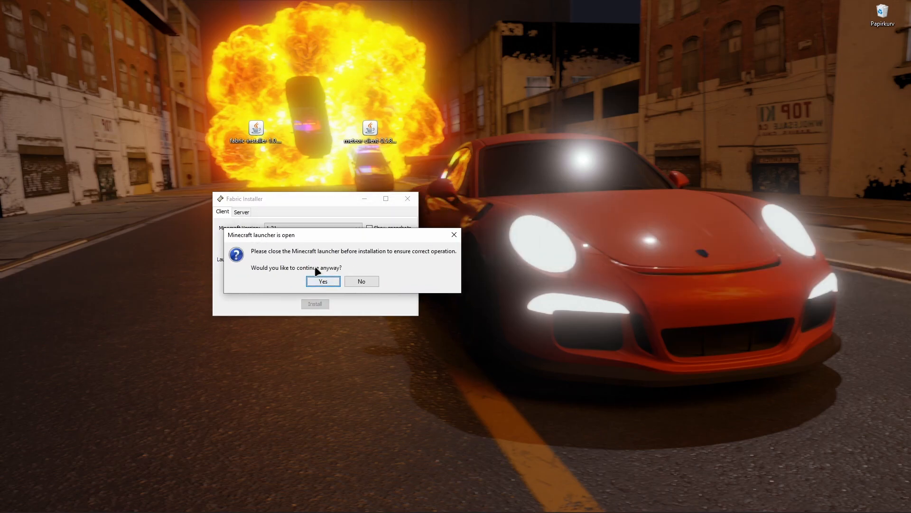
pyautogui.click(323, 280)
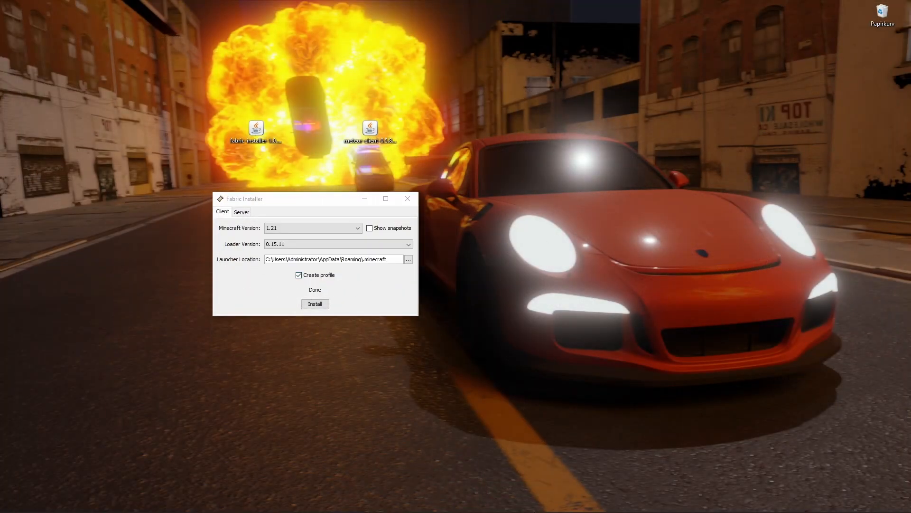
pyautogui.click(314, 303)
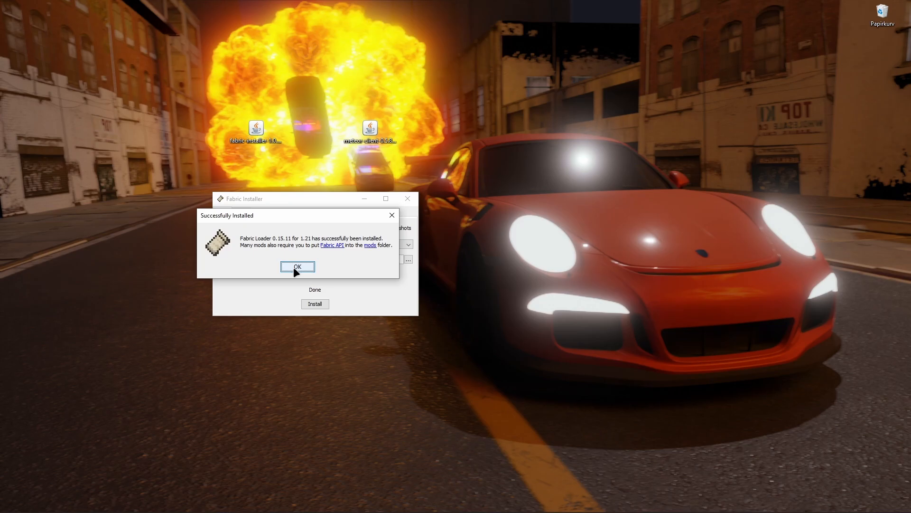
pyautogui.click(298, 266)
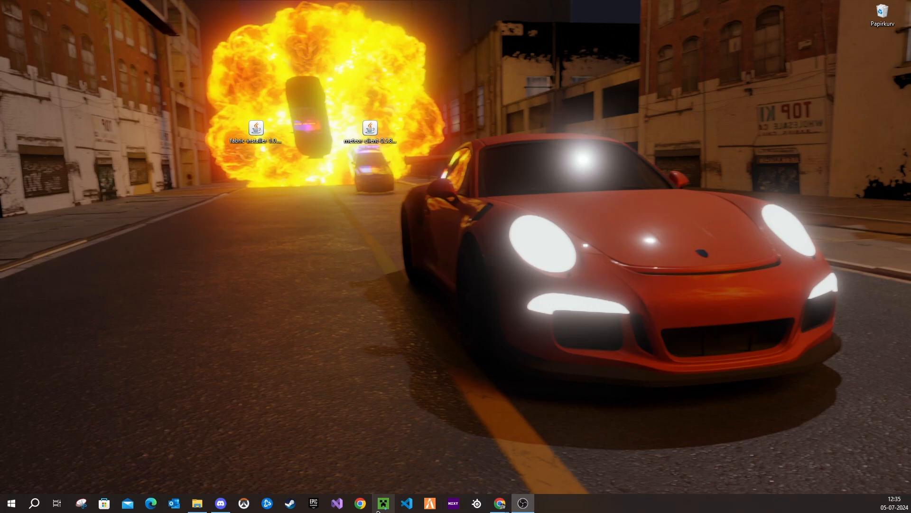
# - Open the .minecraft folder from the launcher's Installations list
pyautogui.click(383, 503)
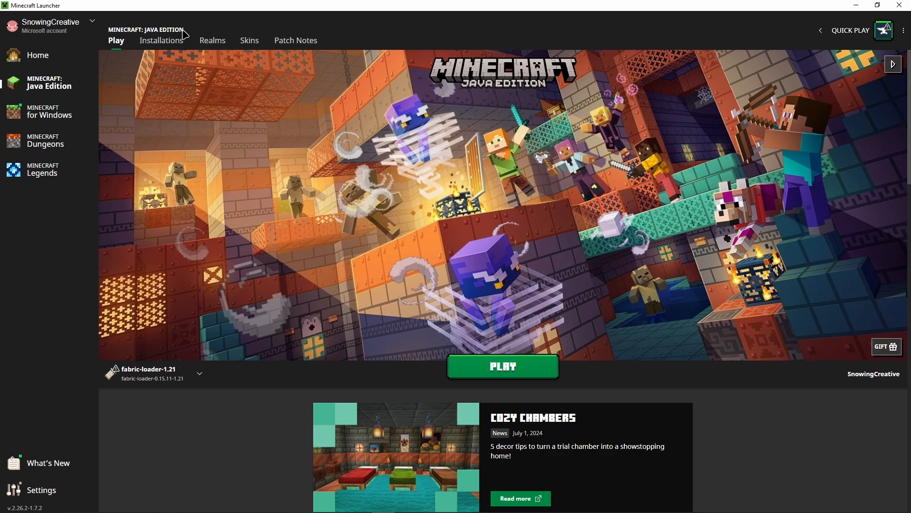
pyautogui.moveTo(161, 40)
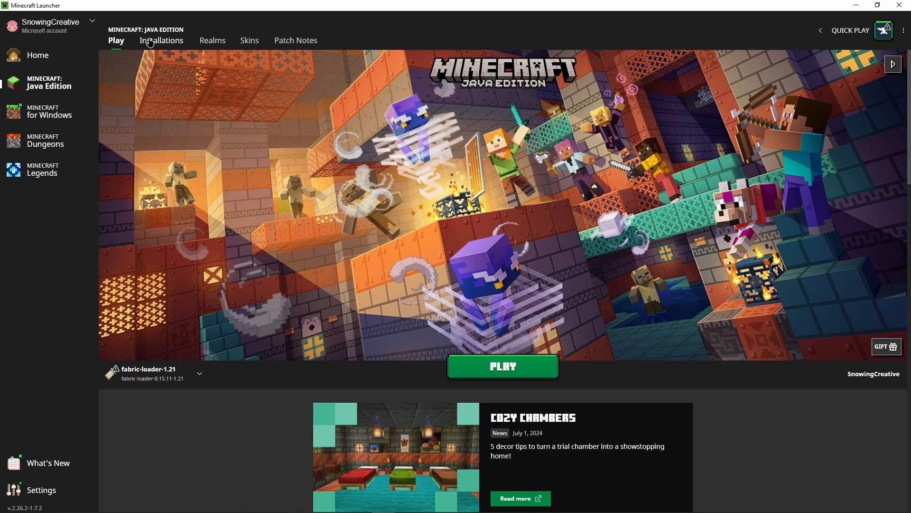
pyautogui.click(162, 40)
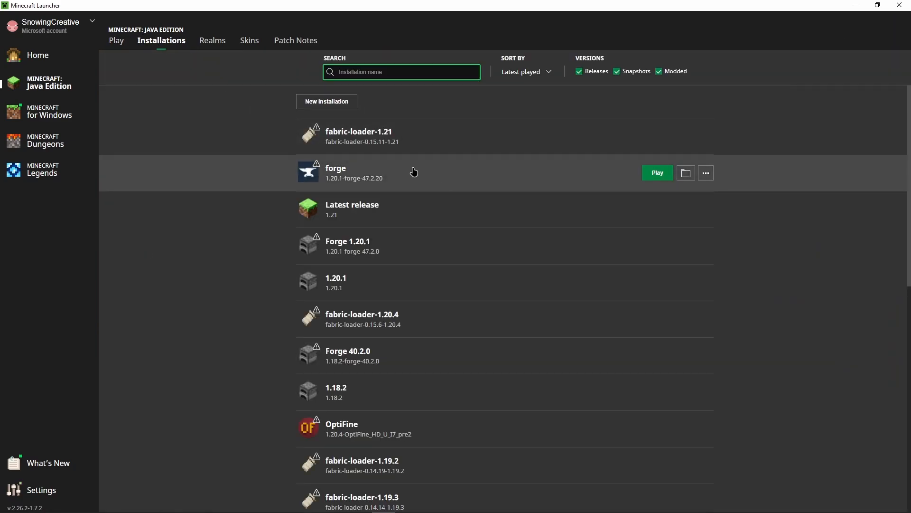
pyautogui.moveTo(684, 209)
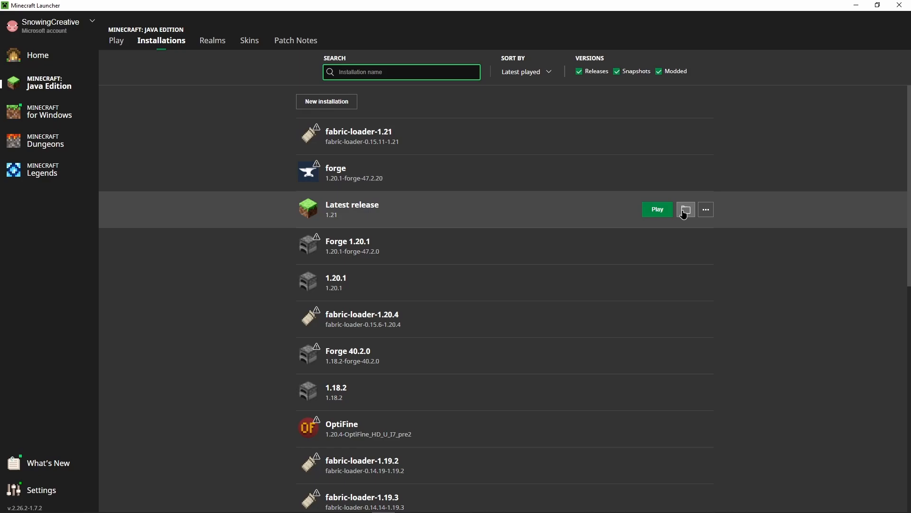
pyautogui.click(684, 210)
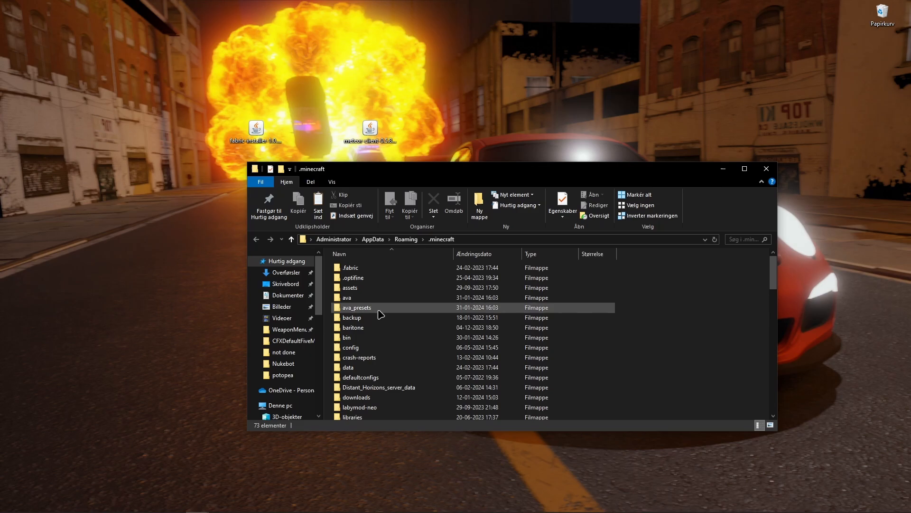
# - Open the .minecraft mods folder to hold meteor-client-0.5.8-2124.jar
pyautogui.scroll(-3)
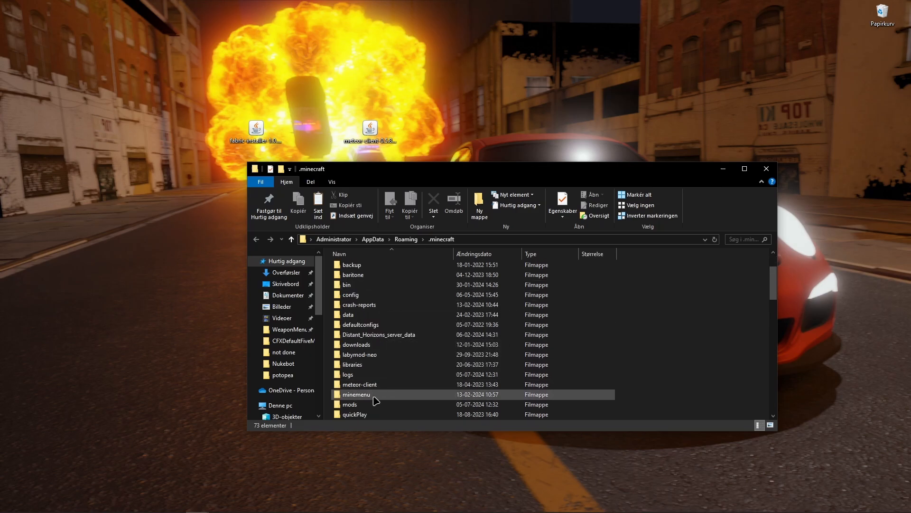
pyautogui.click(350, 404)
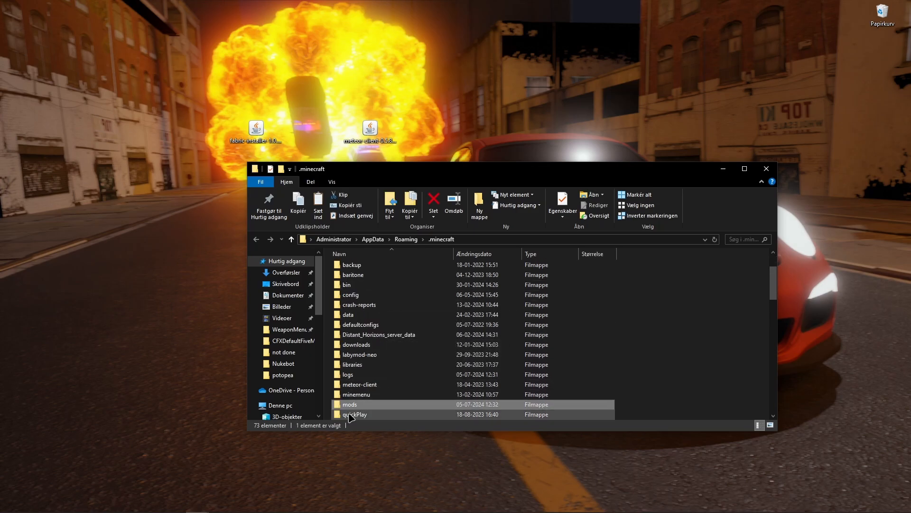
pyautogui.moveTo(372, 404)
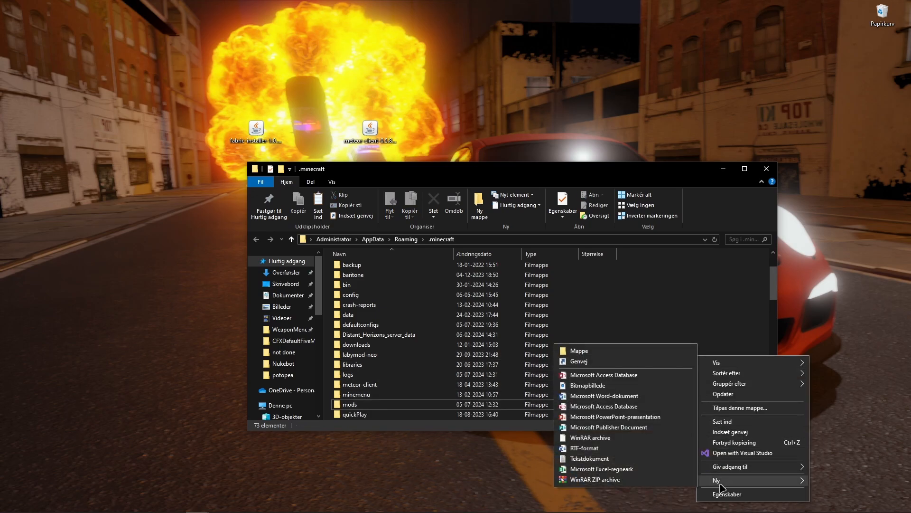
pyautogui.moveTo(578, 350)
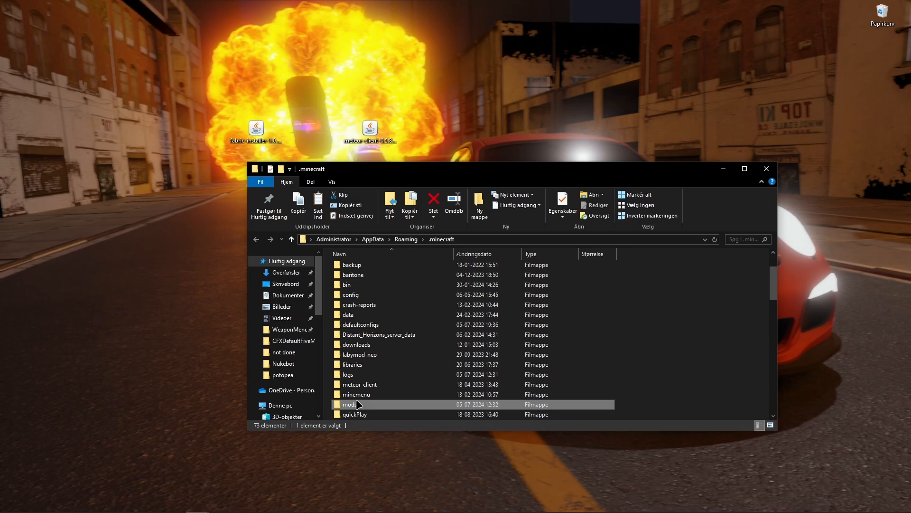
pyautogui.doubleClick(351, 404)
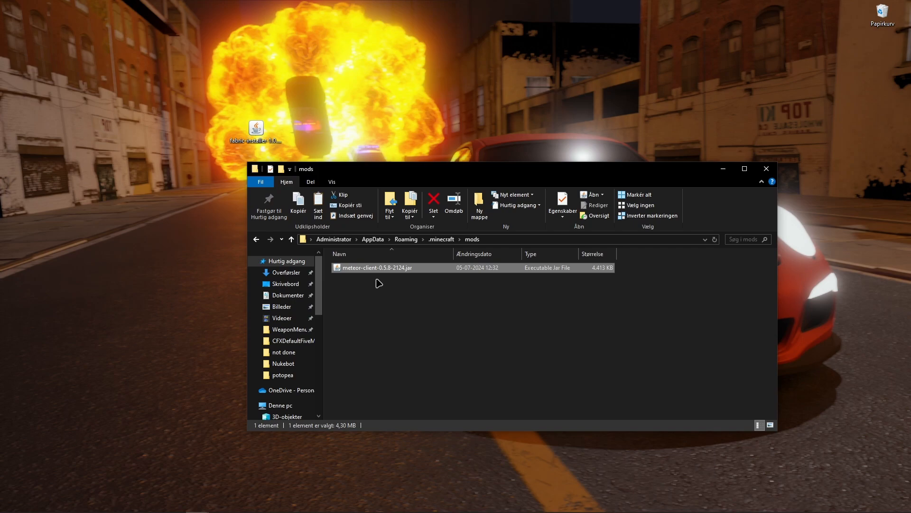
pyautogui.moveTo(379, 282)
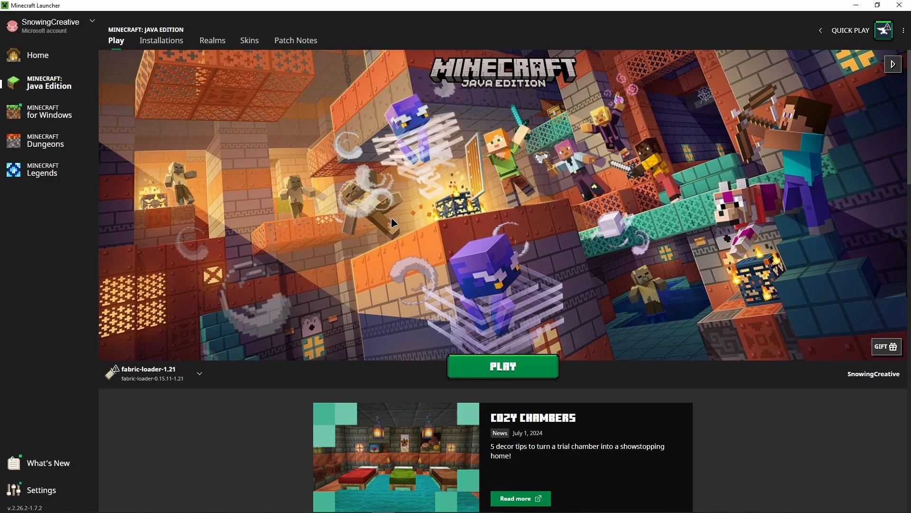
pyautogui.moveTo(168, 378)
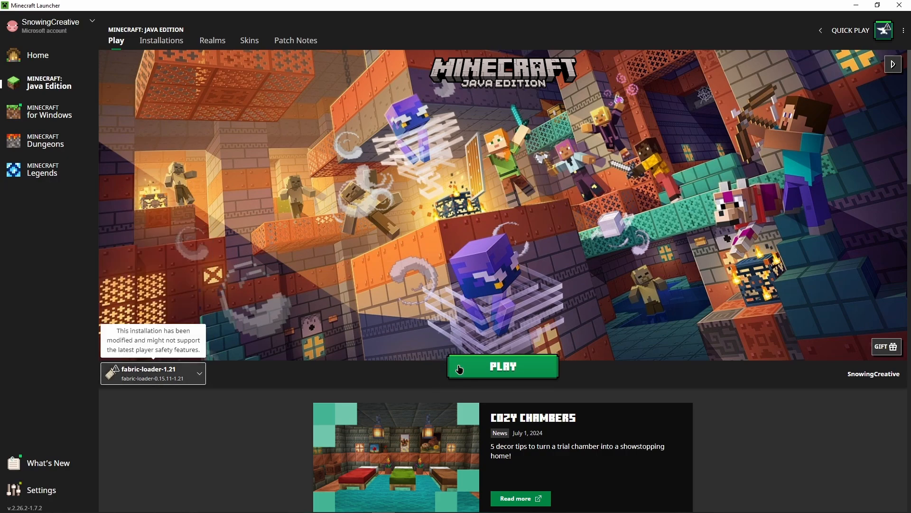
# - Launch Minecraft using the fabric-loader-1.21 installation
pyautogui.click(502, 366)
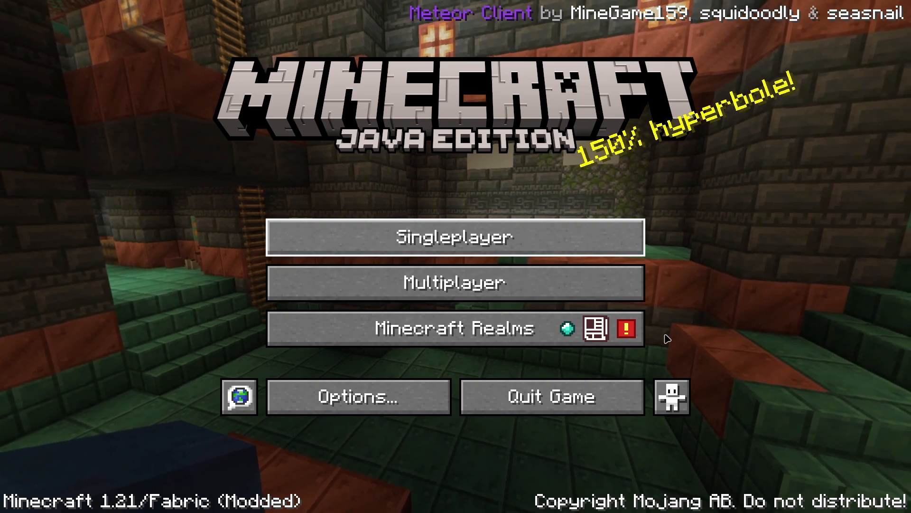
# - Create a new Singleplayer survival world named 'Youtube'
pyautogui.click(455, 236)
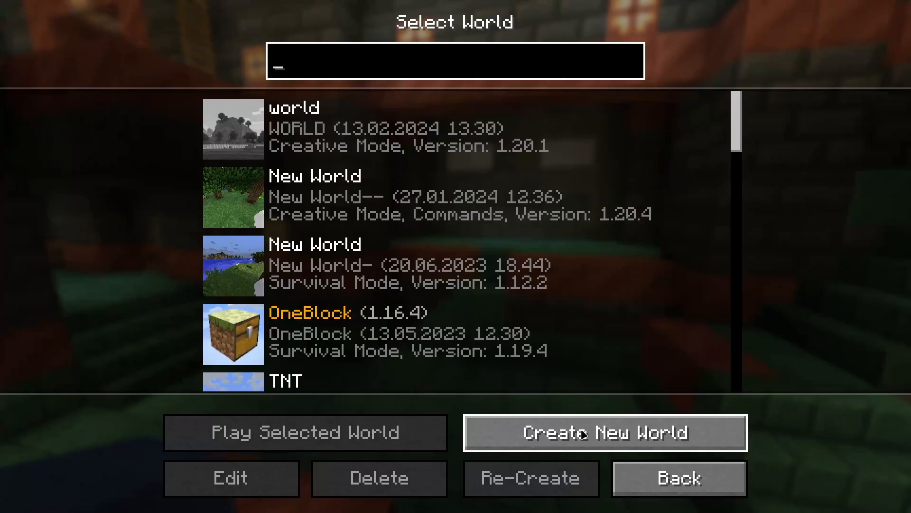
pyautogui.click(605, 432)
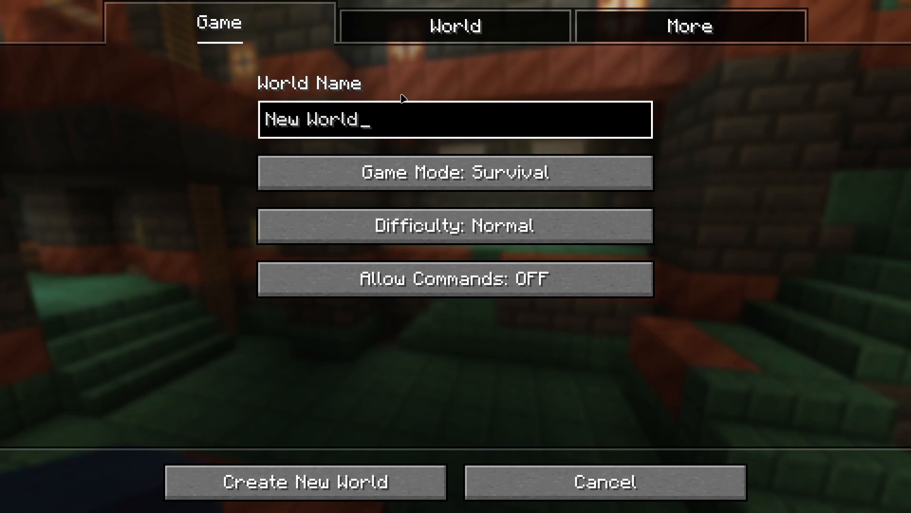
pyautogui.write('Youtube tot')
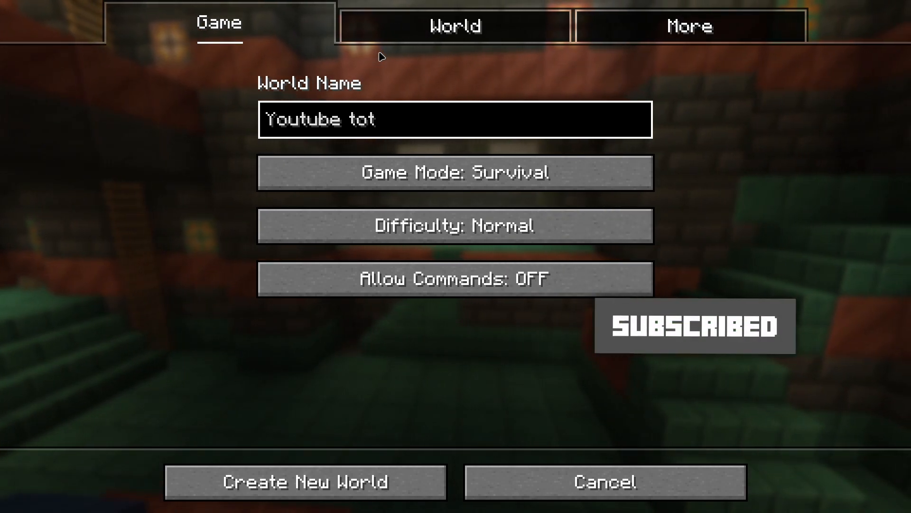
pyautogui.press('BackSpace')
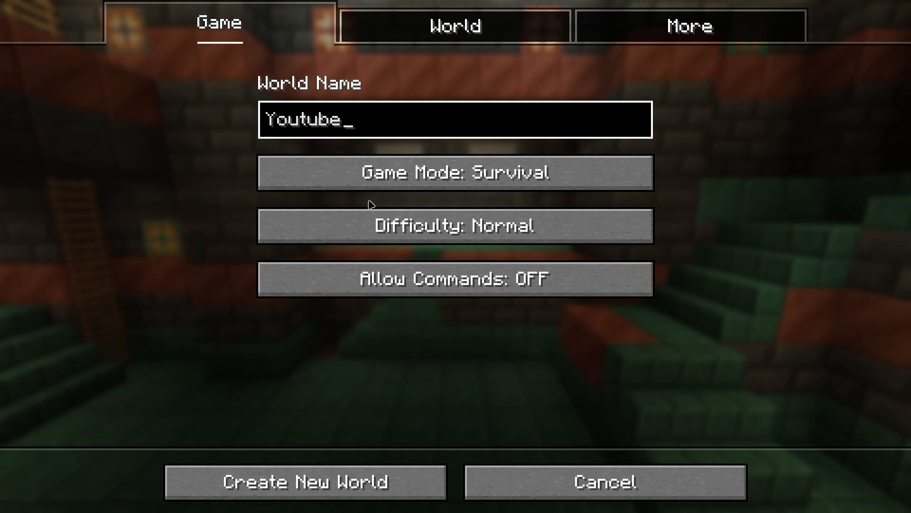
pyautogui.click(305, 482)
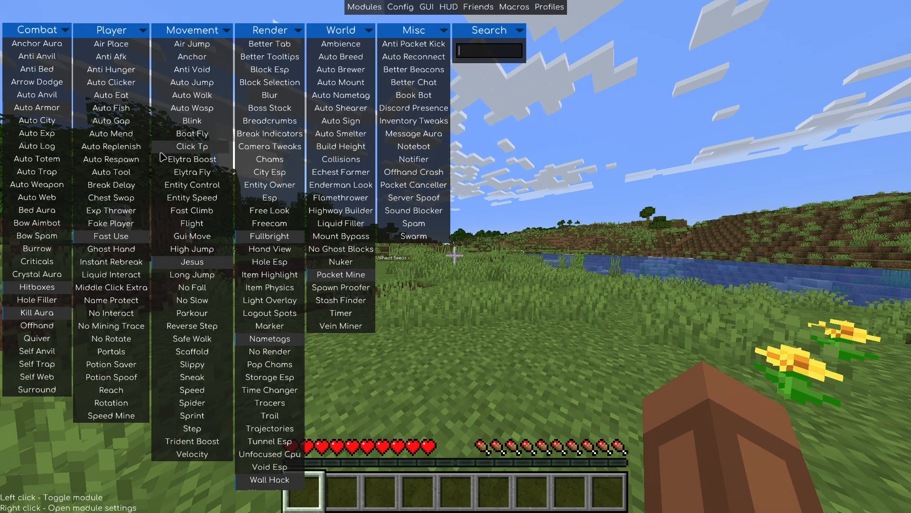
pyautogui.moveTo(119, 47)
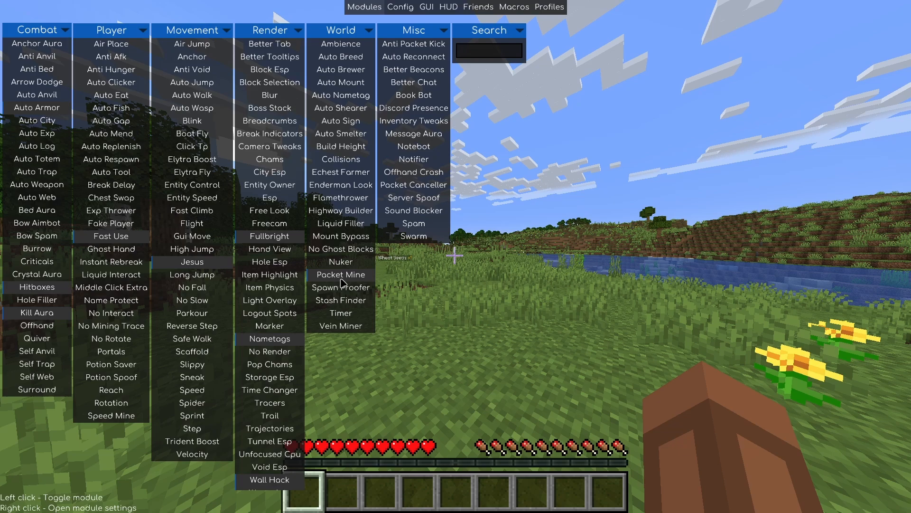
pyautogui.moveTo(370, 193)
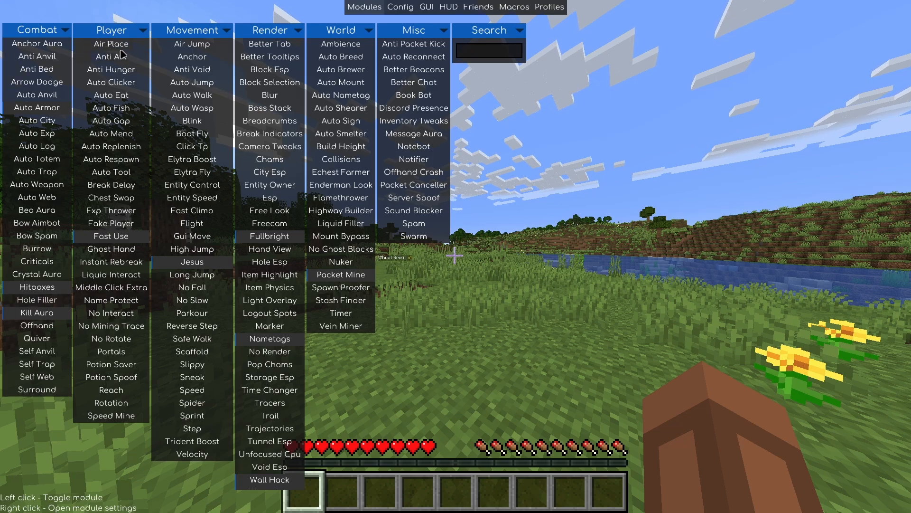
pyautogui.moveTo(192, 52)
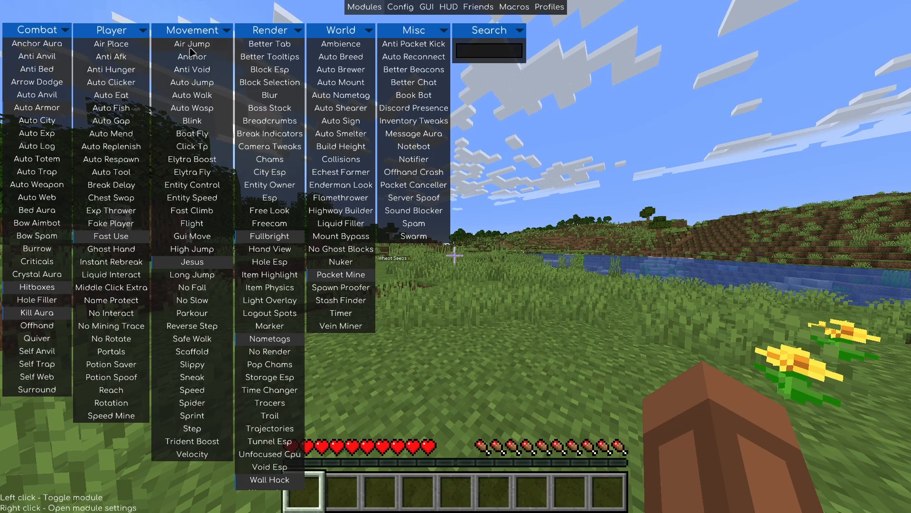
pyautogui.moveTo(192, 43)
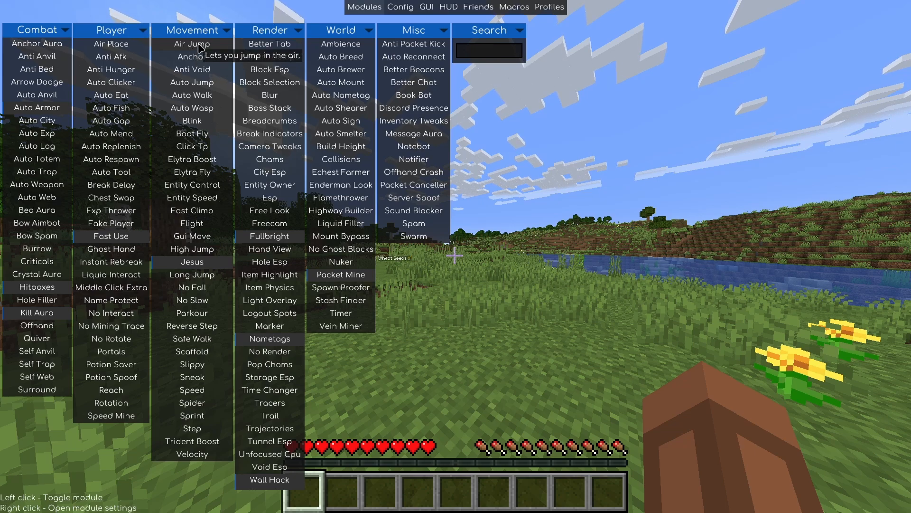
pyautogui.moveTo(192, 273)
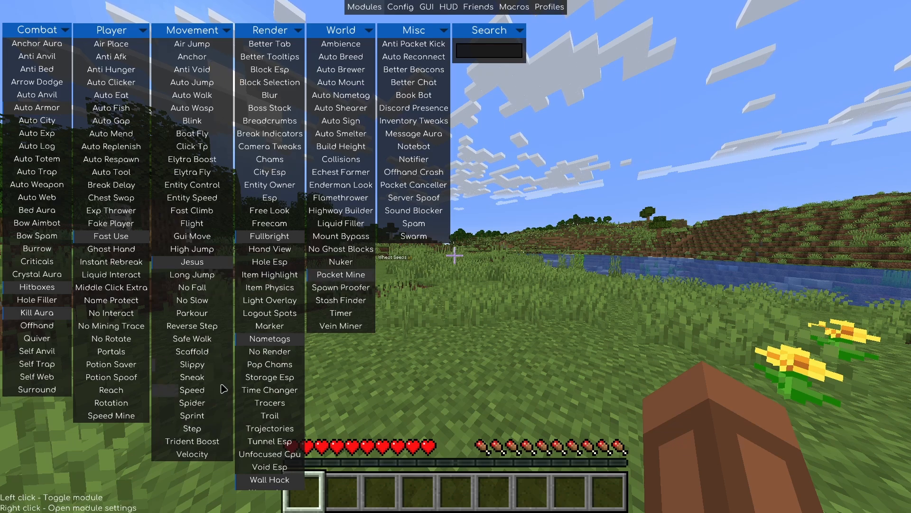
pyautogui.moveTo(191, 389)
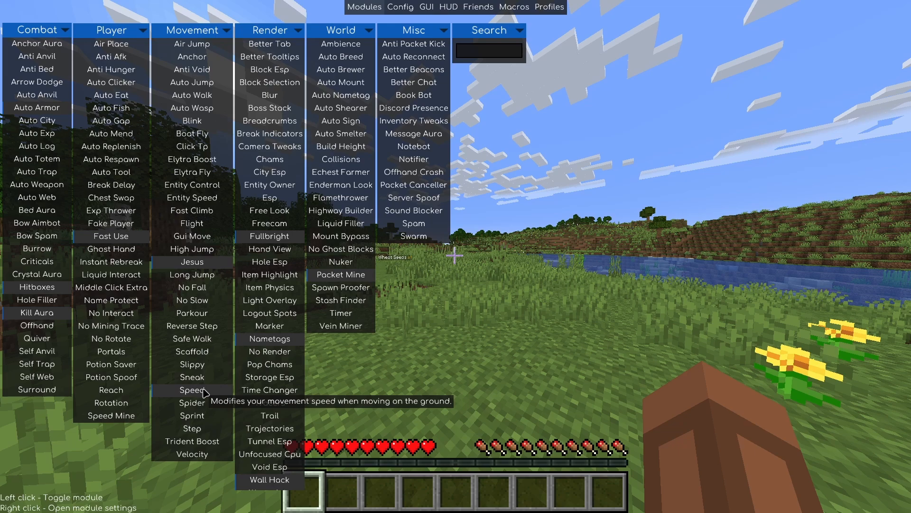
pyautogui.moveTo(319, 111)
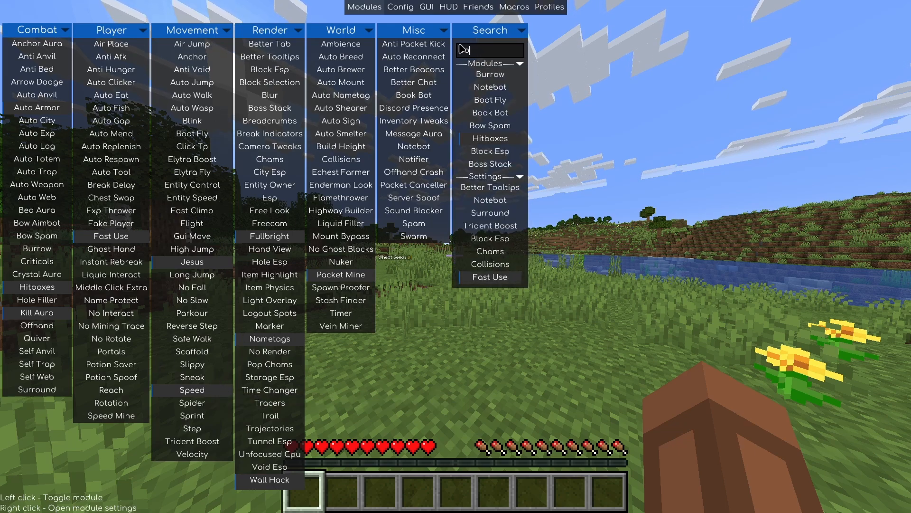
# - Search Meteor's module menu for 'boost' to list Elytra Boost and Trident Boost
pyautogui.write('boost')
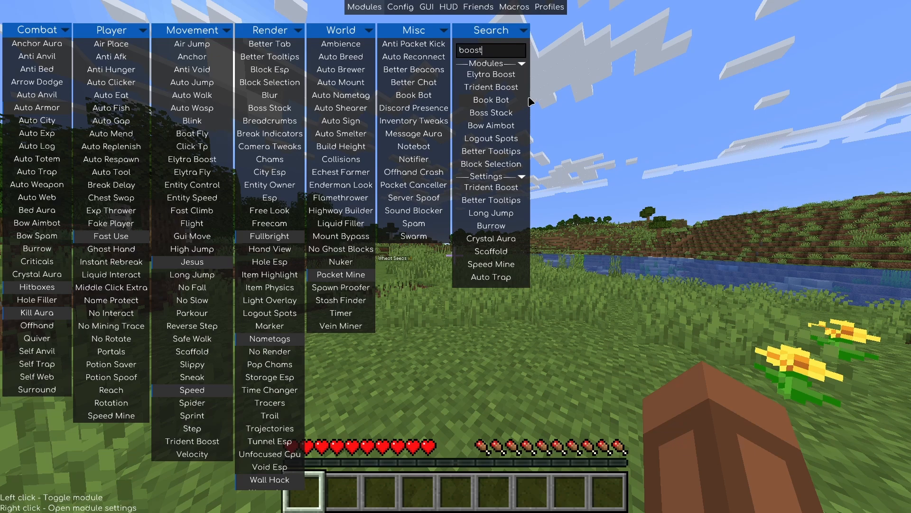
pyautogui.moveTo(498, 79)
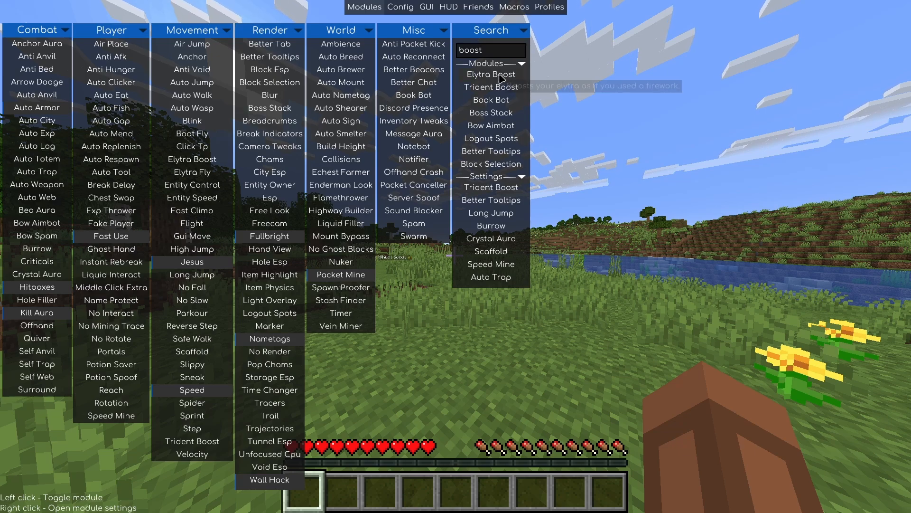
pyautogui.moveTo(535, 164)
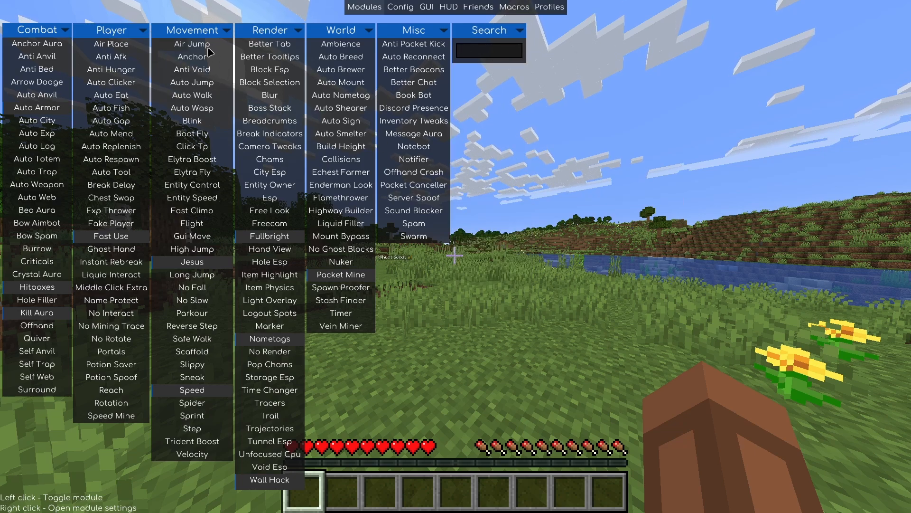
pyautogui.moveTo(192, 44)
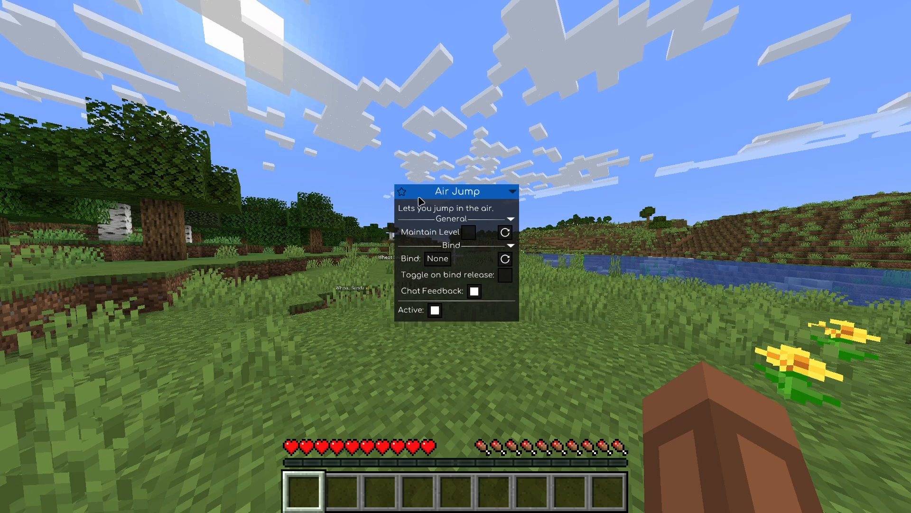
pyautogui.moveTo(461, 252)
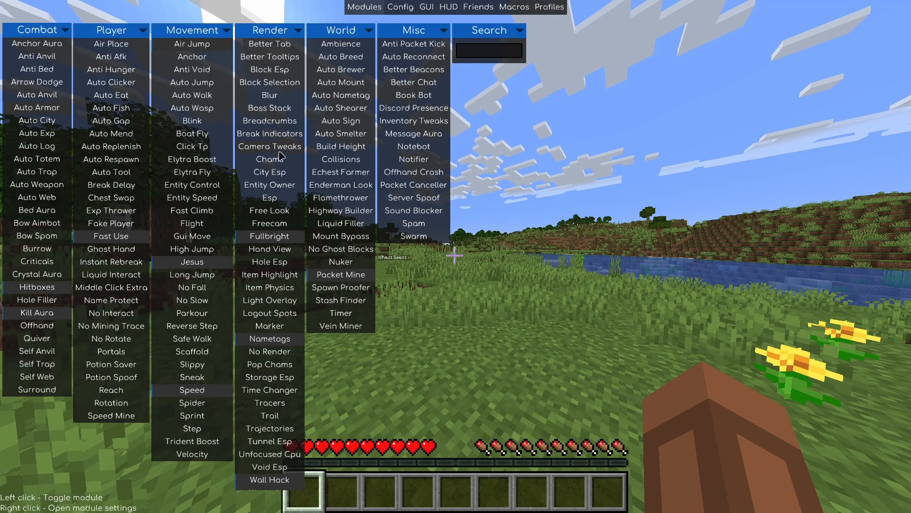
pyautogui.moveTo(256, 255)
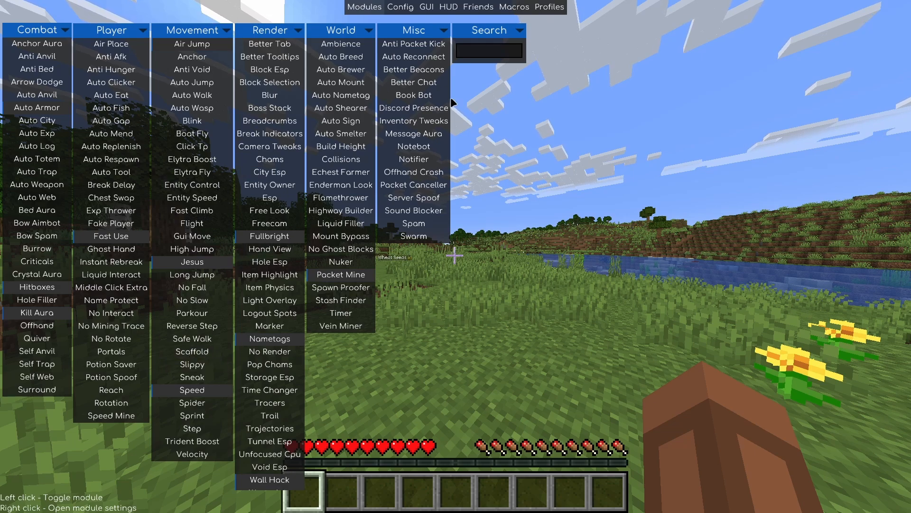
# - Search modules for 'aimbot' and drag Bow Aimbot's Range slider to 100
pyautogui.write('a')
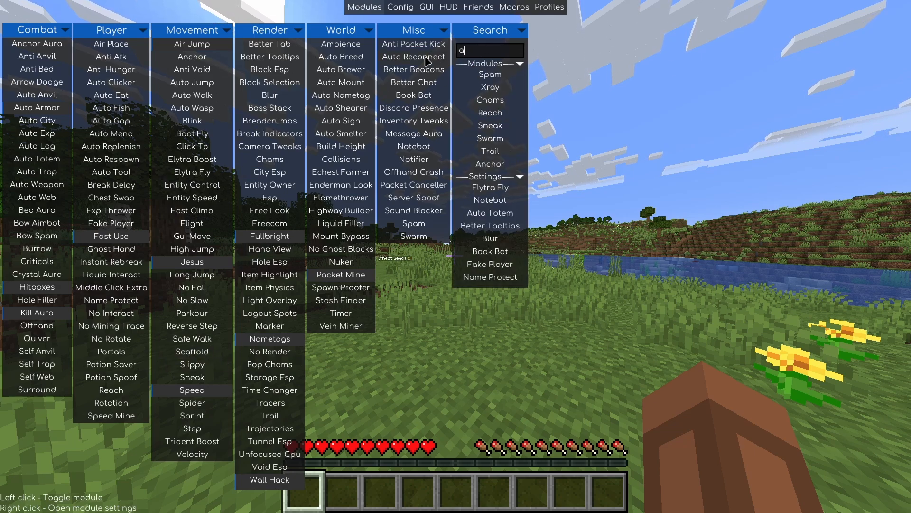
pyautogui.write('imbot')
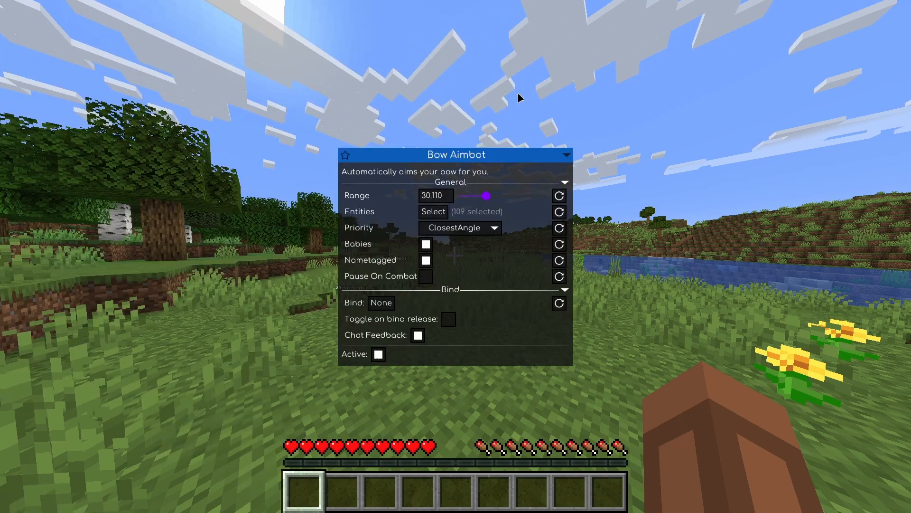
pyautogui.moveTo(485, 196); pyautogui.dragTo(544, 196)
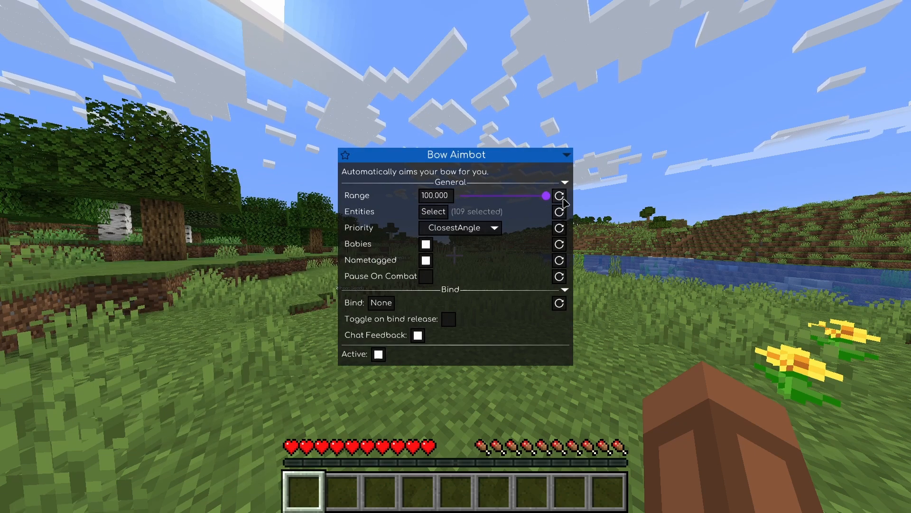
pyautogui.moveTo(518, 206)
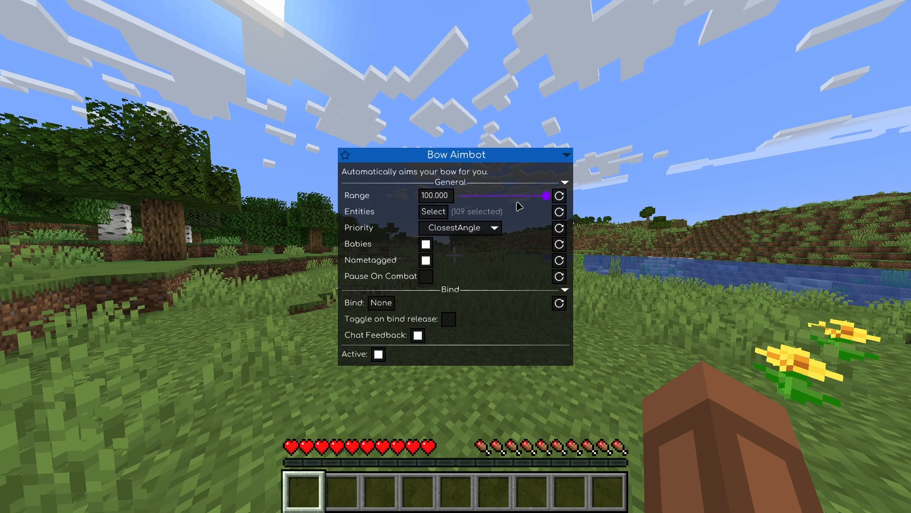
pyautogui.moveTo(544, 196); pyautogui.dragTo(520, 196)
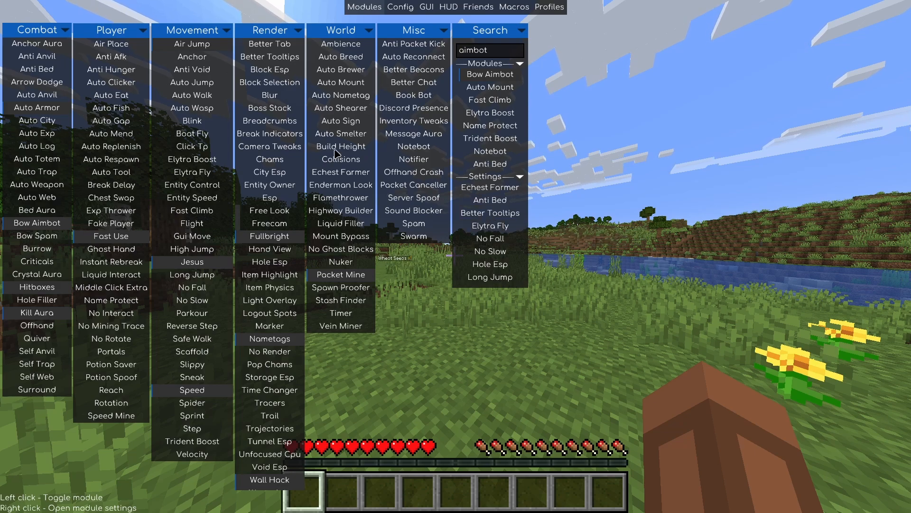
pyautogui.moveTo(168, 254)
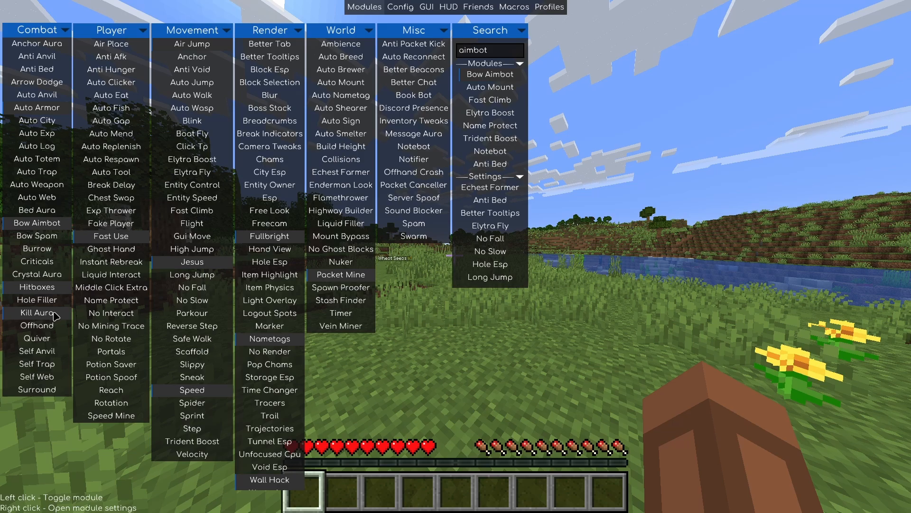
pyautogui.moveTo(37, 210)
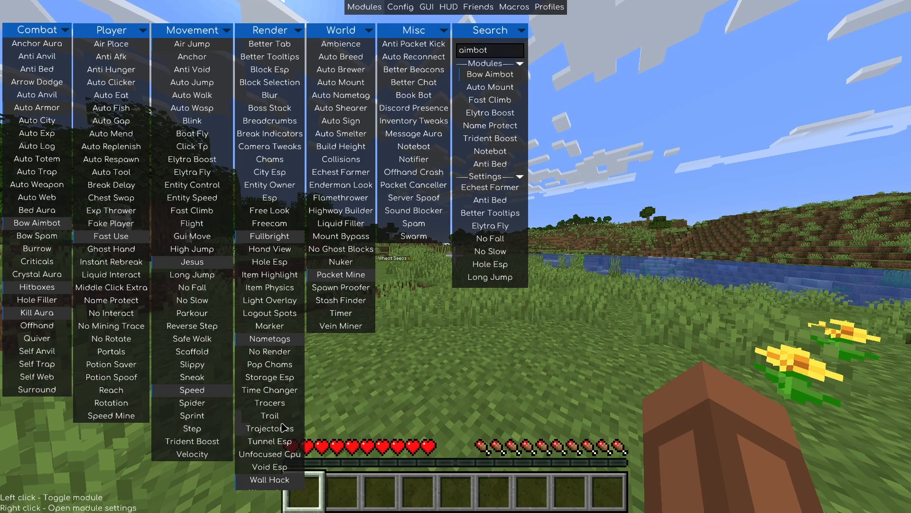
# - Close the Meteor Client module menu with Escape to return to the survival world
pyautogui.press('Escape')
pyautogui.write('fly')
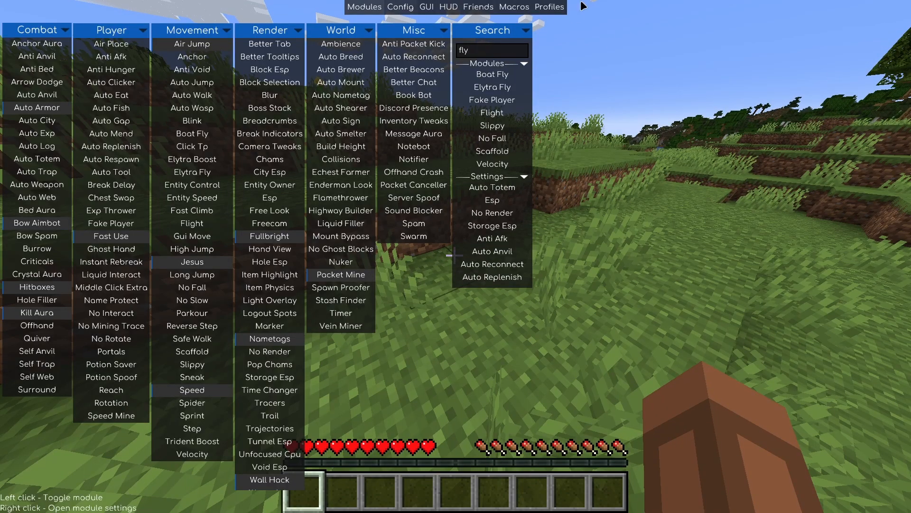
pyautogui.moveTo(491, 100)
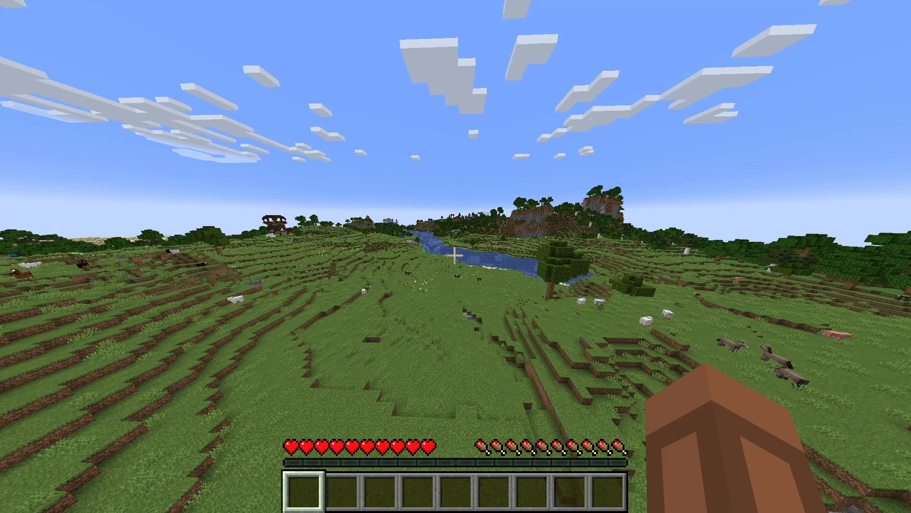
pyautogui.moveTo(456, 257)
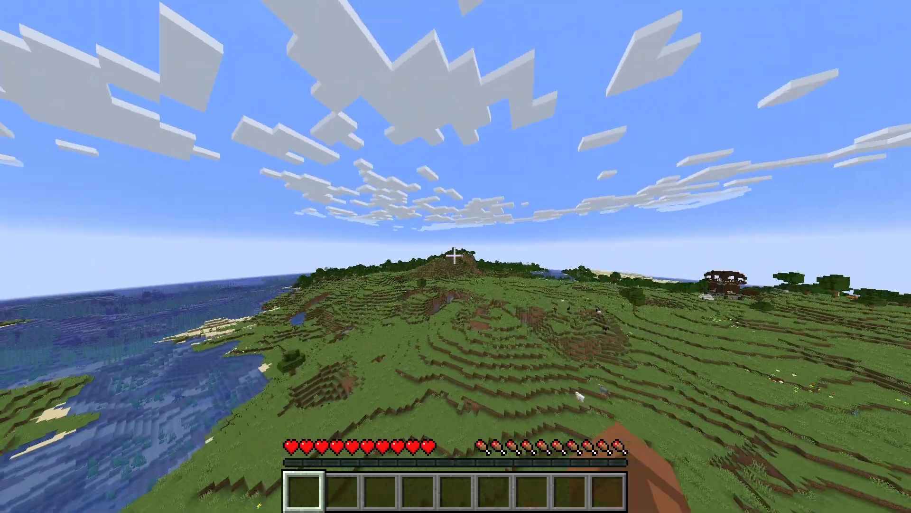